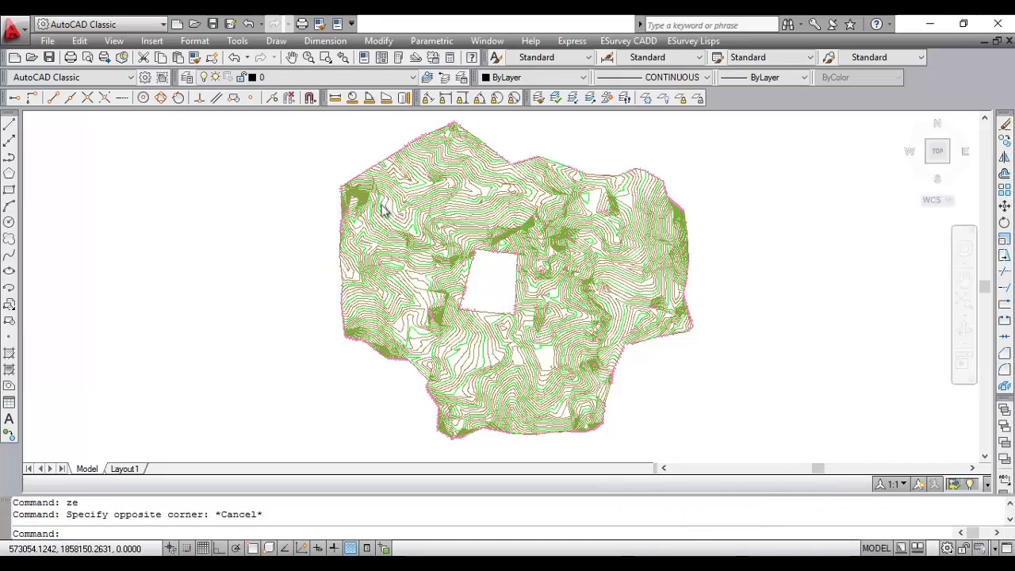
Zoom to the full contour map with ZE and make ESContAnn the current layer
type("ze")
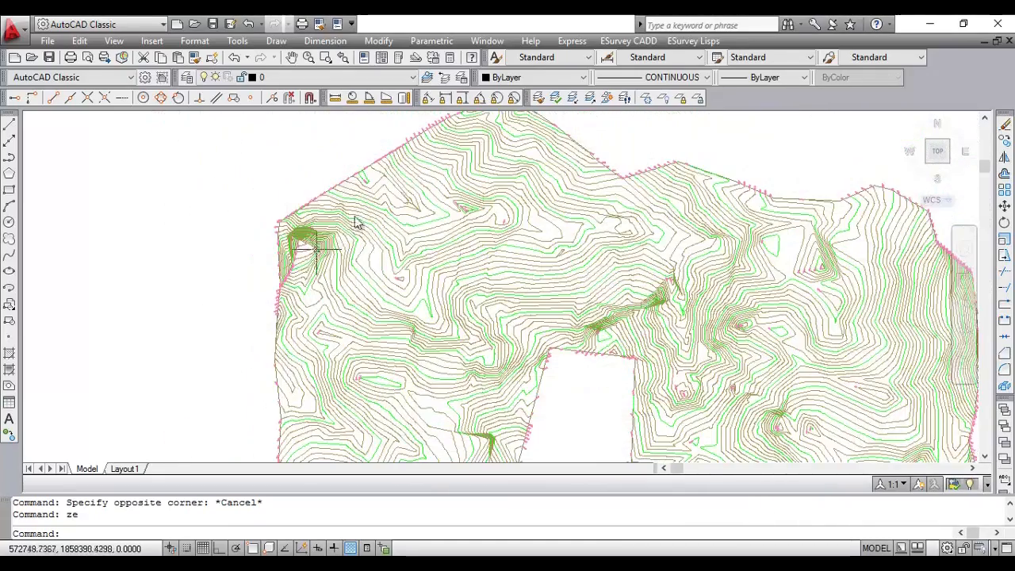
left_click(629, 40)
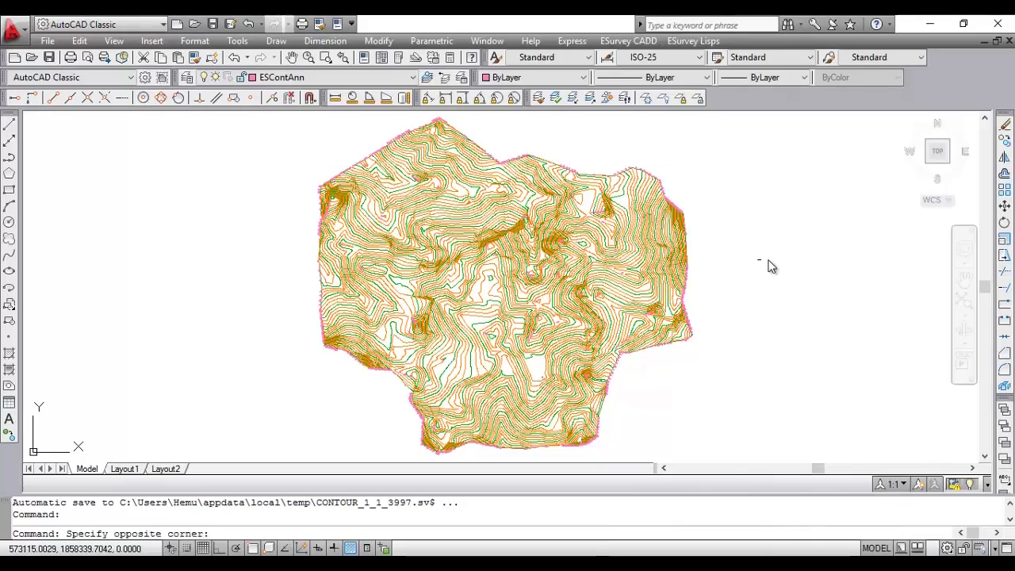
Label a contour with elevation 450.5 at a specified point
left_click(628, 40)
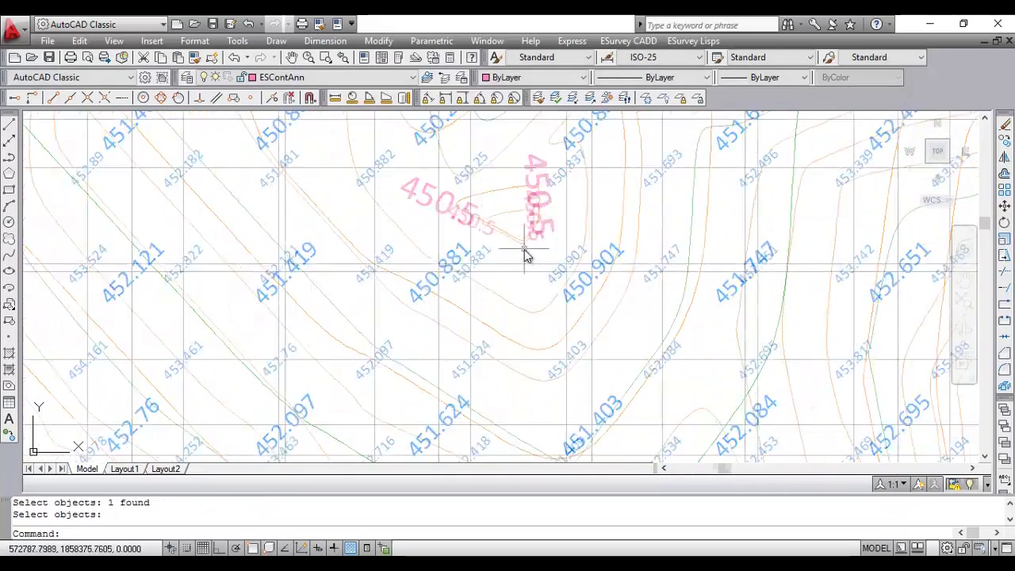
left_click(629, 41)
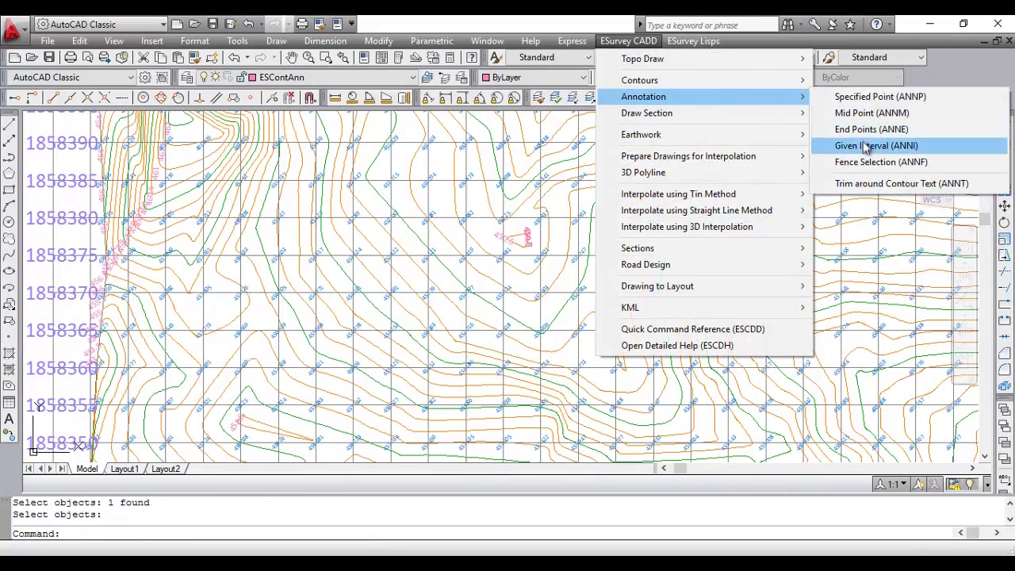
Annotate contour elevations across the map on a given-interval grid
left_click(877, 145)
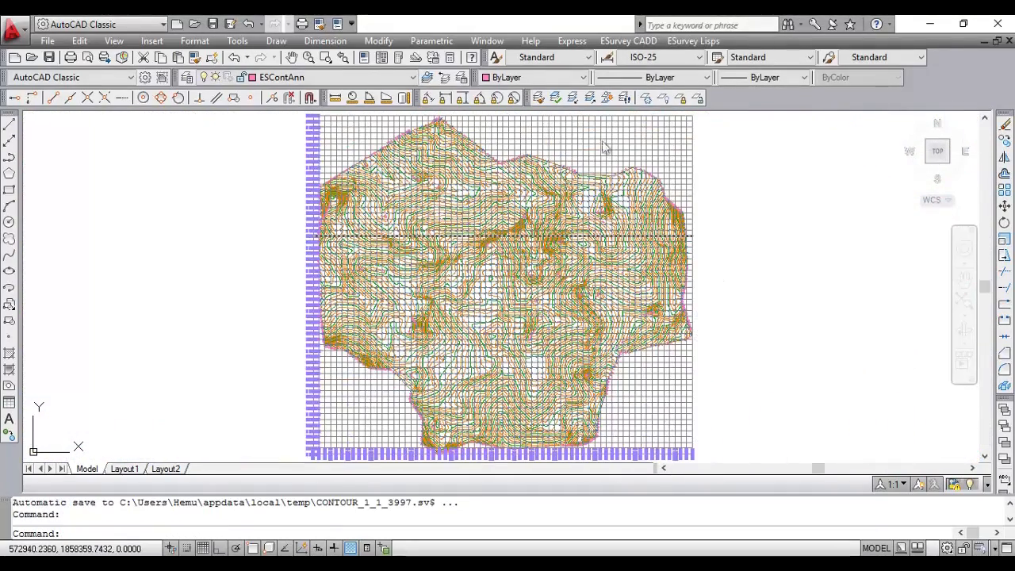
left_click(693, 40)
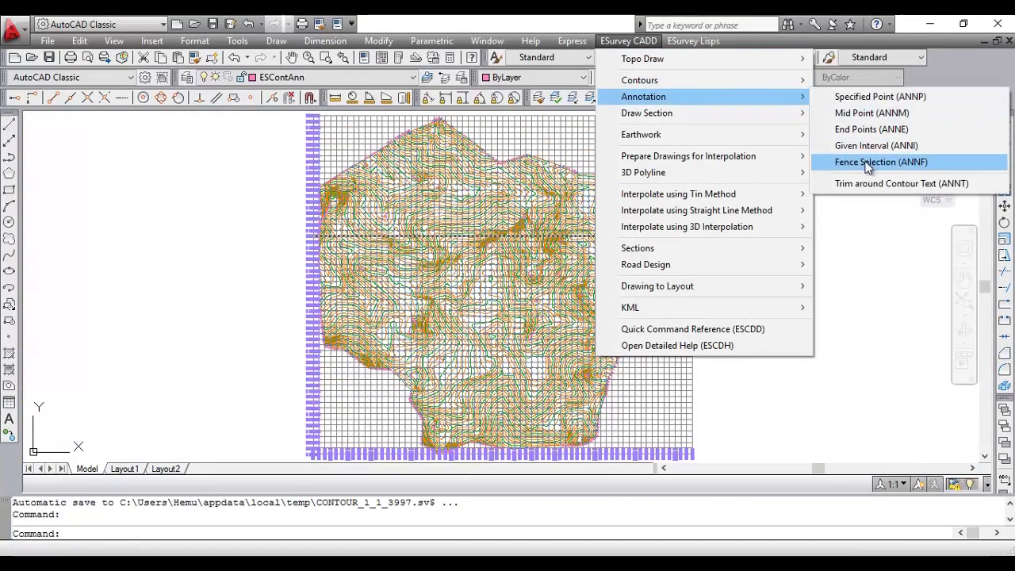
Label contour elevations along a fence line drawn across the contours
left_click(880, 162)
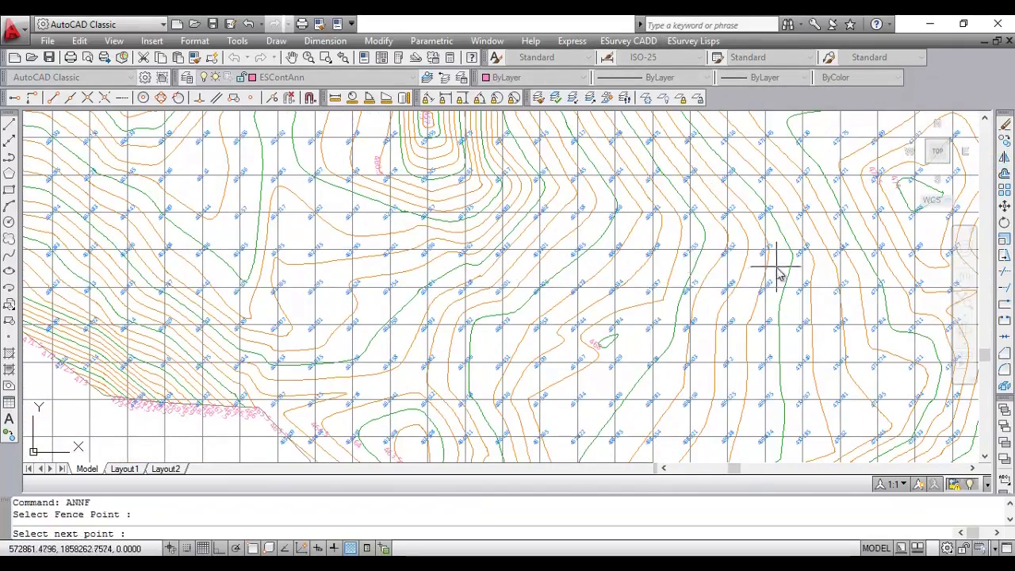
left_click(782, 274)
type("ze")
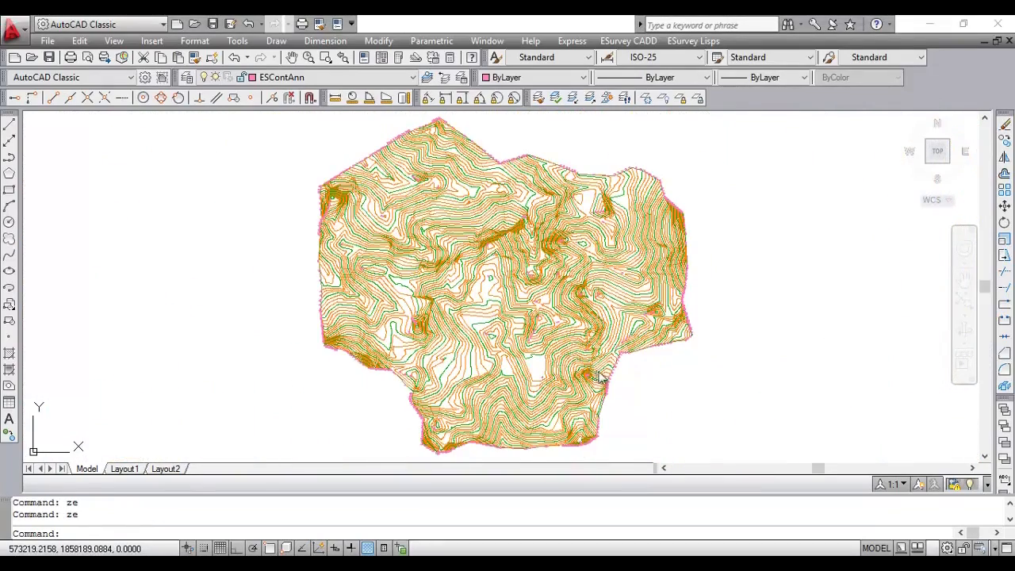
mouse_move(591, 386)
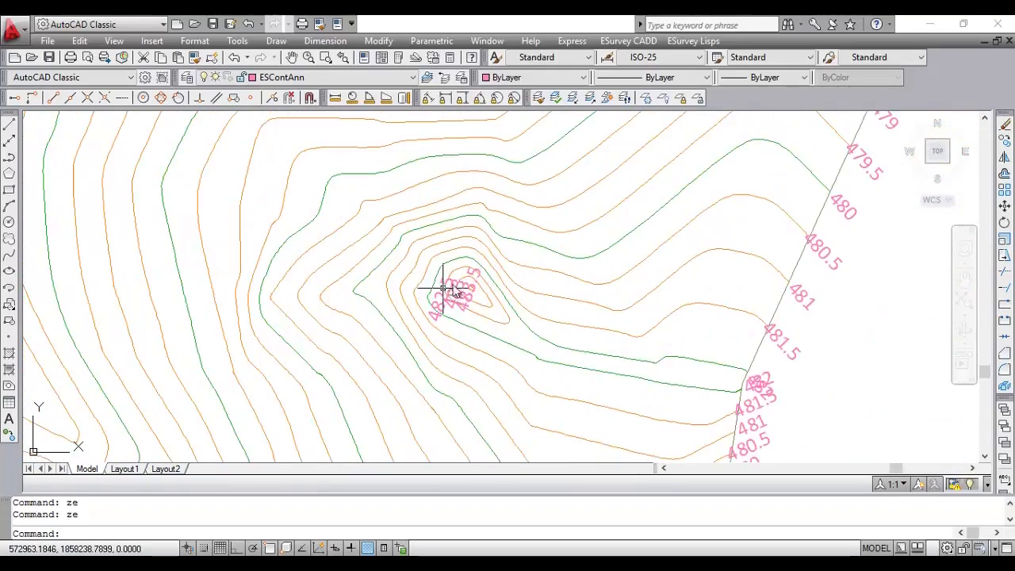
mouse_move(774, 396)
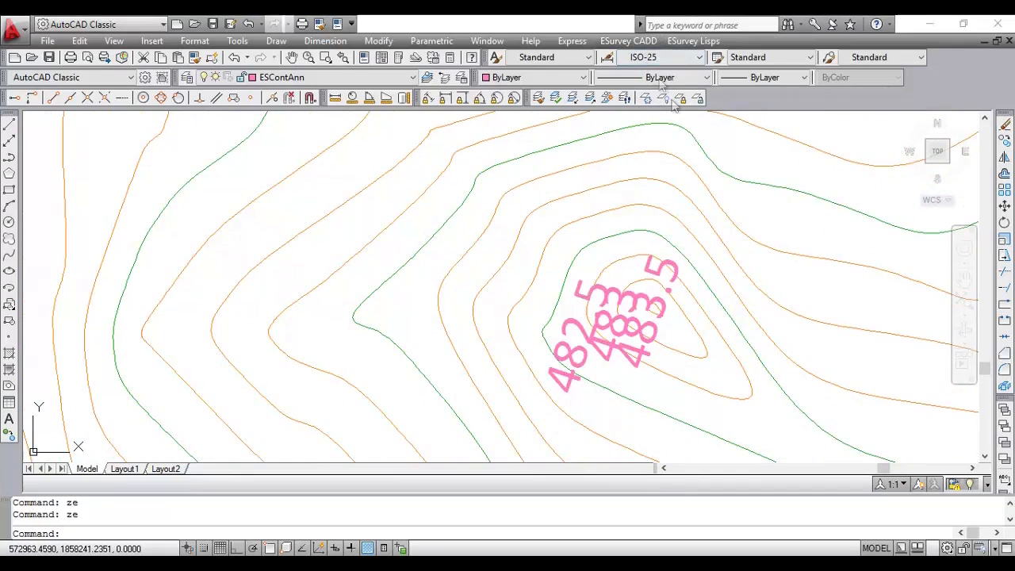
Start trimming contour lines around the hilltop label text (ANNT)
left_click(628, 40)
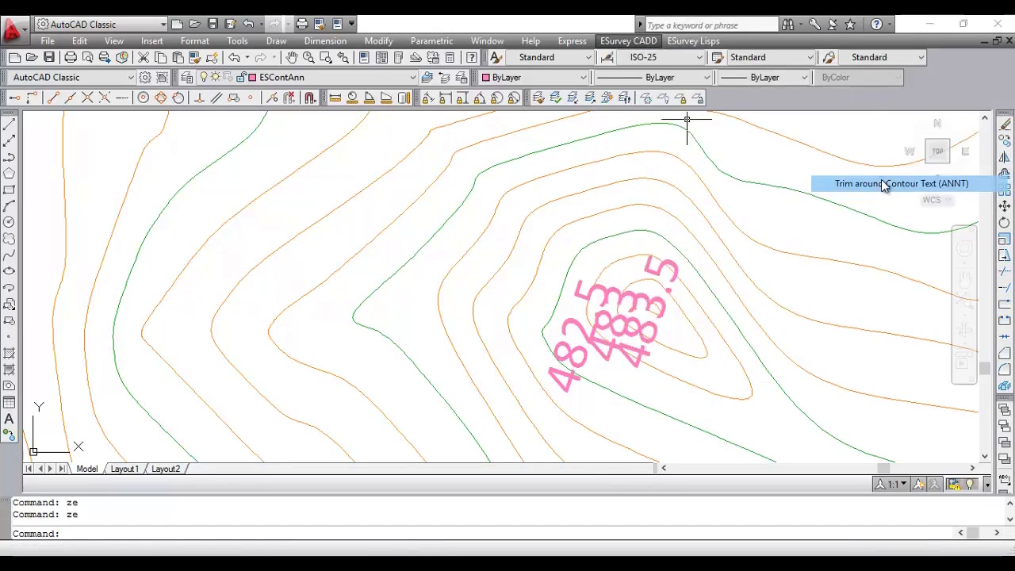
left_click(902, 183)
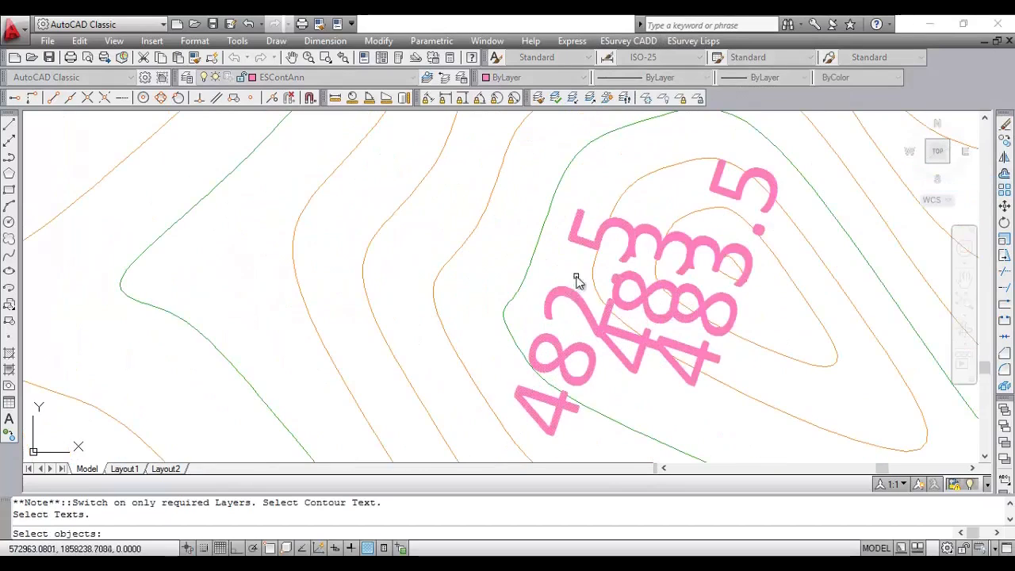